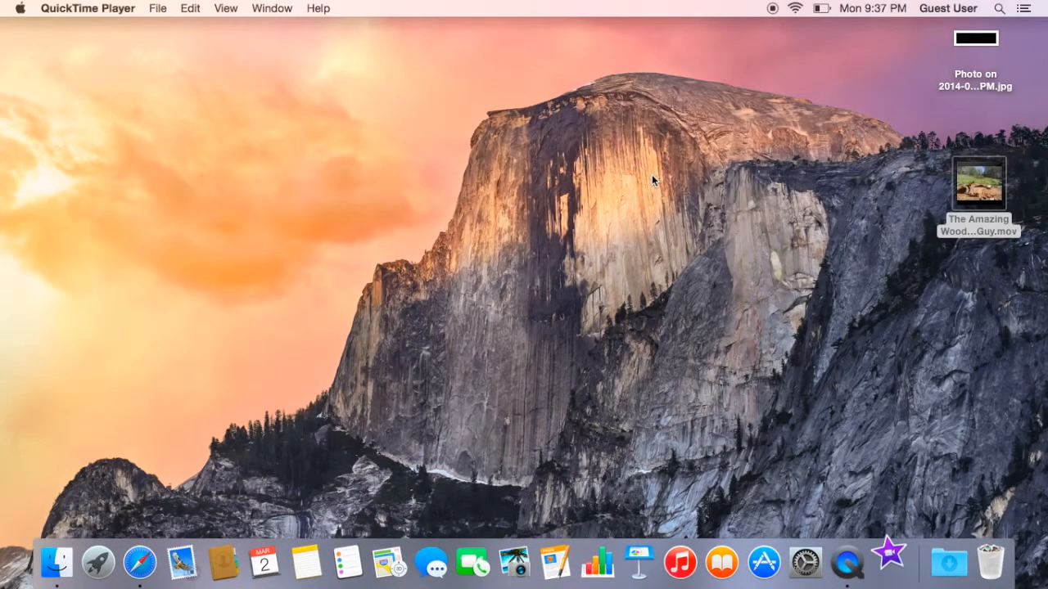
{"action": "mouse_move", "coordinate": [870, 386]}
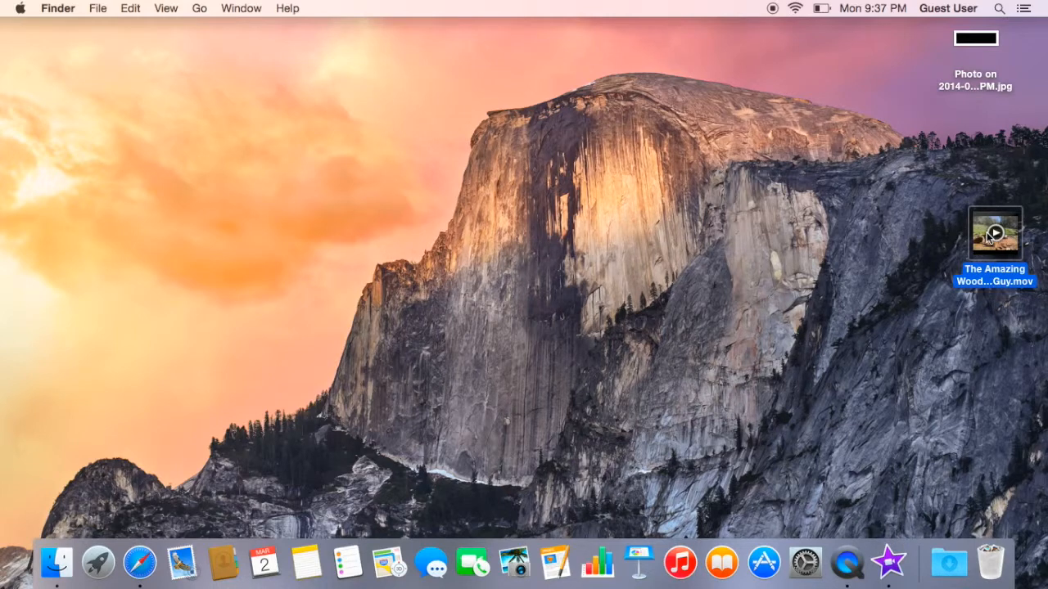
{"action": "mouse_move", "coordinate": [972, 230]}
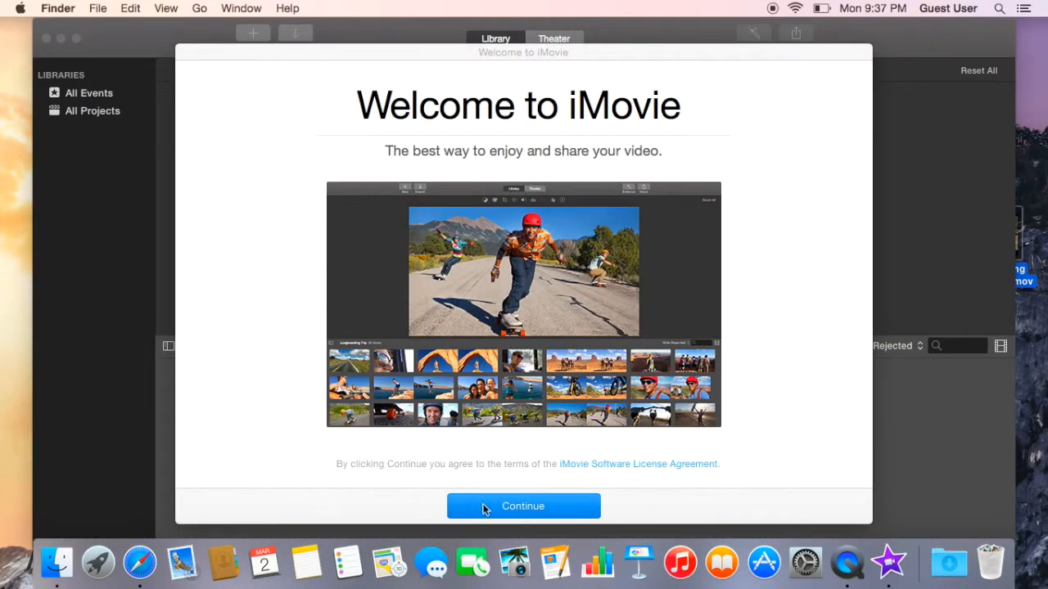
- Continue past the Welcome to iMovie screen, which raises a parental controls alert
{"action": "left_click", "coordinate": [524, 504]}
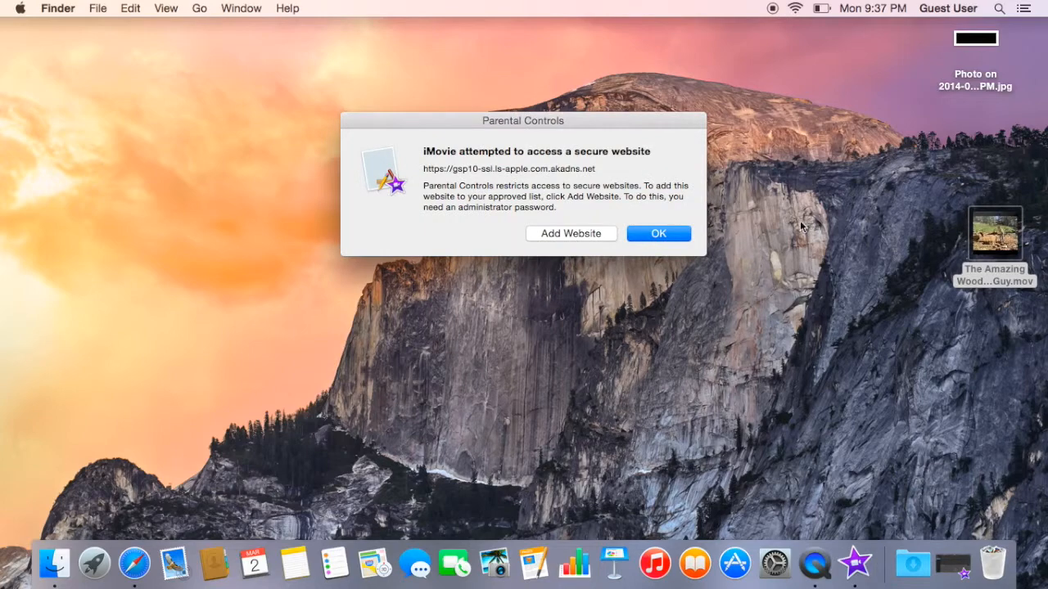
- Dismiss the parental controls alert and close the wood-chopping movie preview
{"action": "left_click", "coordinate": [658, 232]}
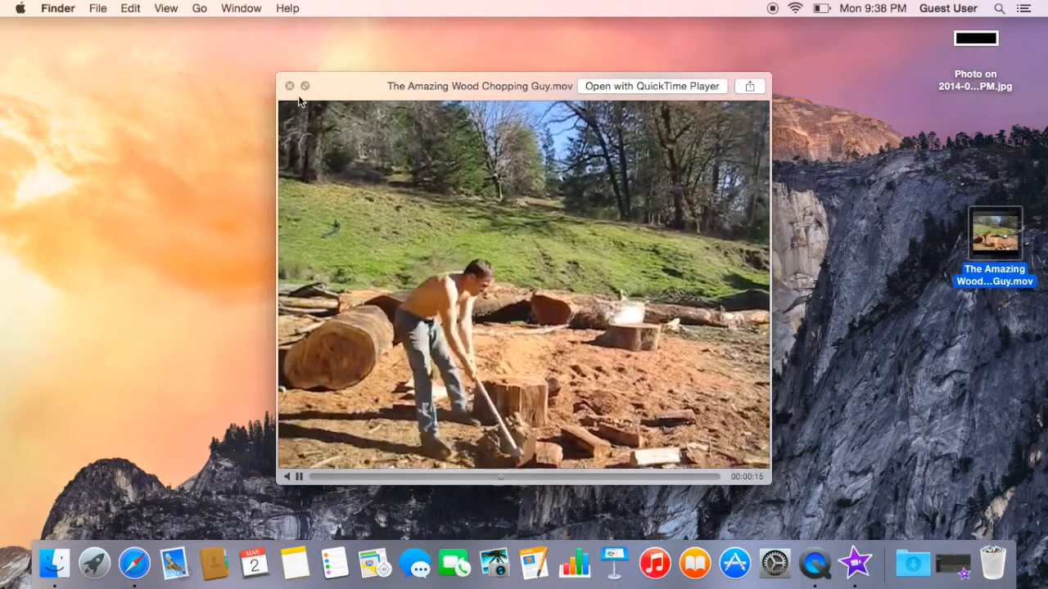
{"action": "left_click", "coordinate": [290, 85]}
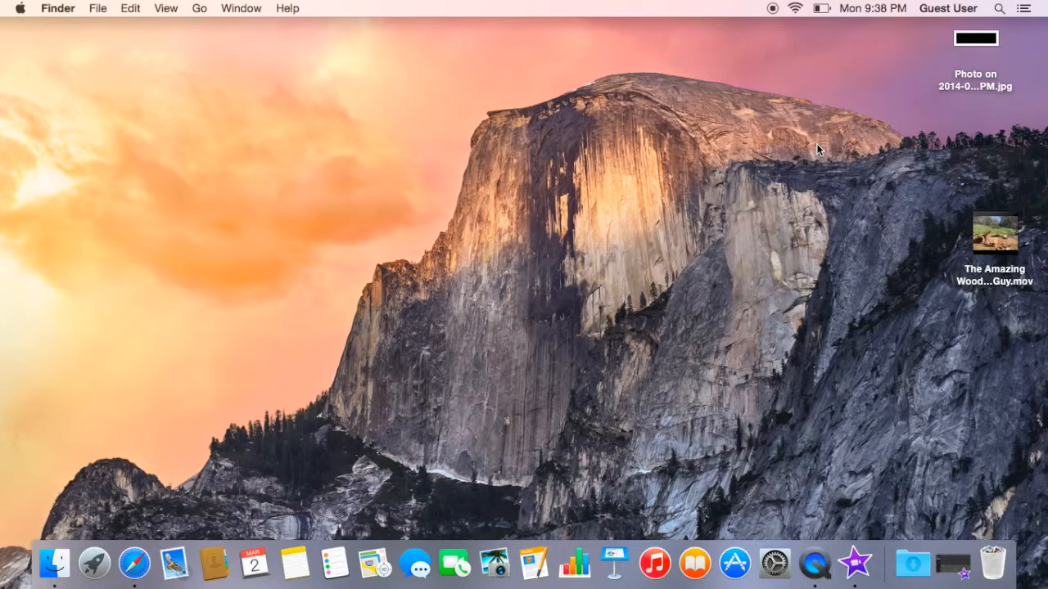
{"action": "mouse_move", "coordinate": [917, 105]}
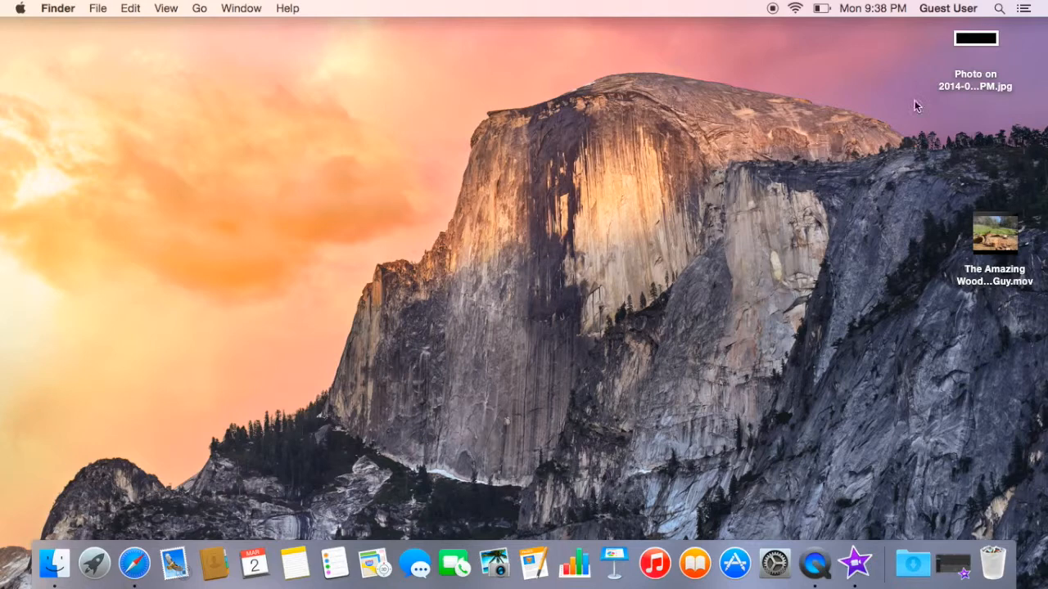
{"action": "mouse_move", "coordinate": [974, 55]}
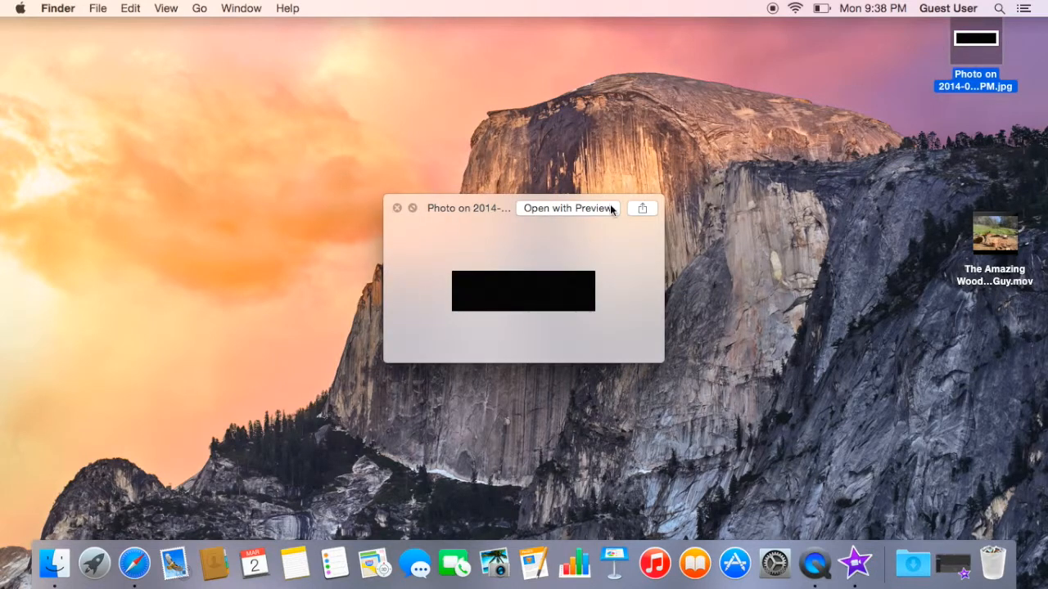
{"action": "mouse_move", "coordinate": [560, 321]}
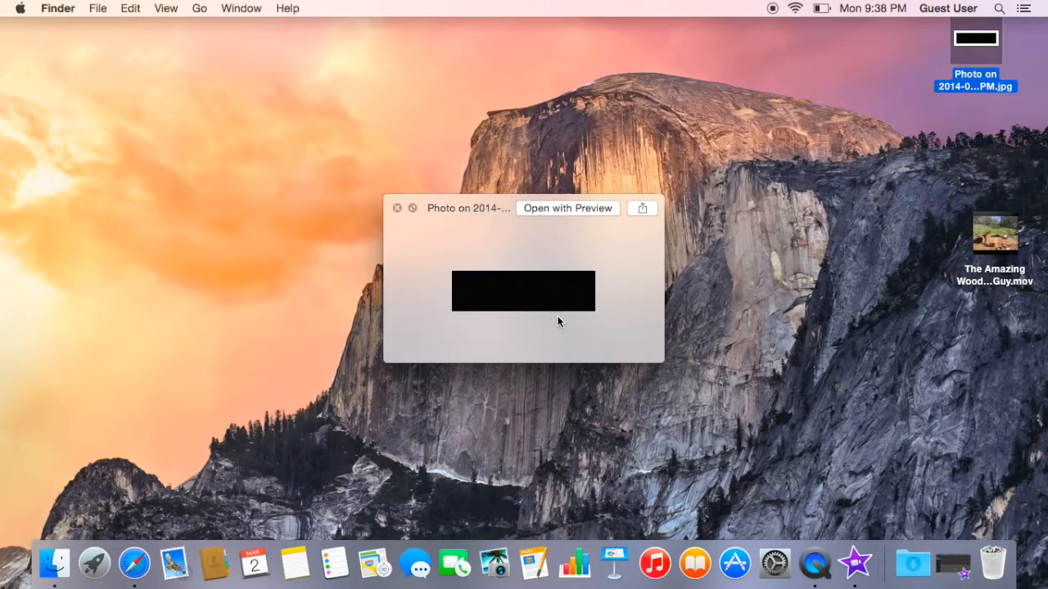
{"action": "mouse_move", "coordinate": [550, 321]}
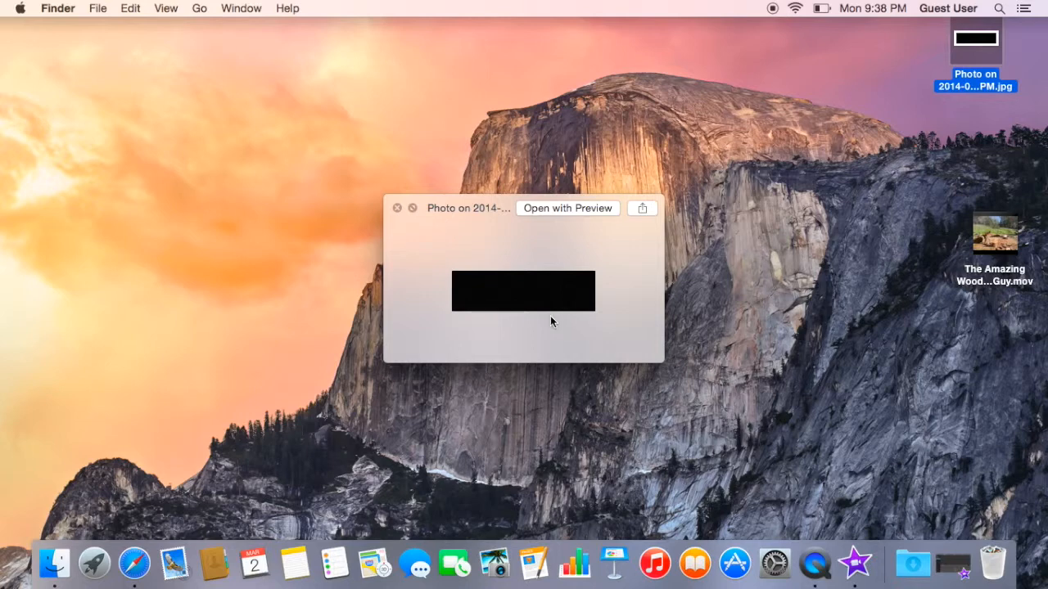
{"action": "mouse_move", "coordinate": [429, 255]}
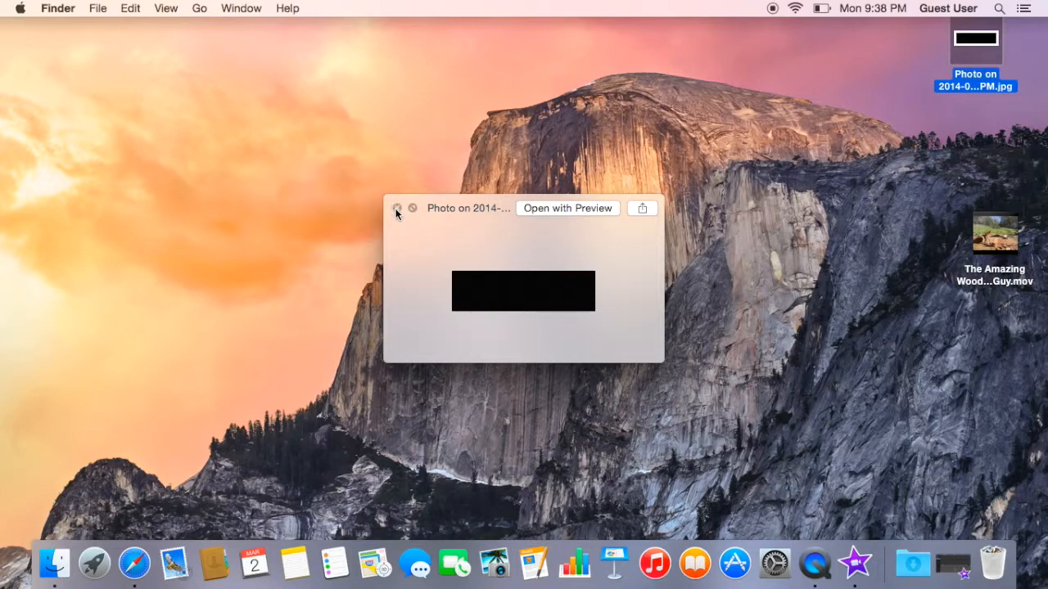
- Create a new no-theme movie project named 'Censoring' from the desktop clip
{"action": "left_click", "coordinate": [396, 208]}
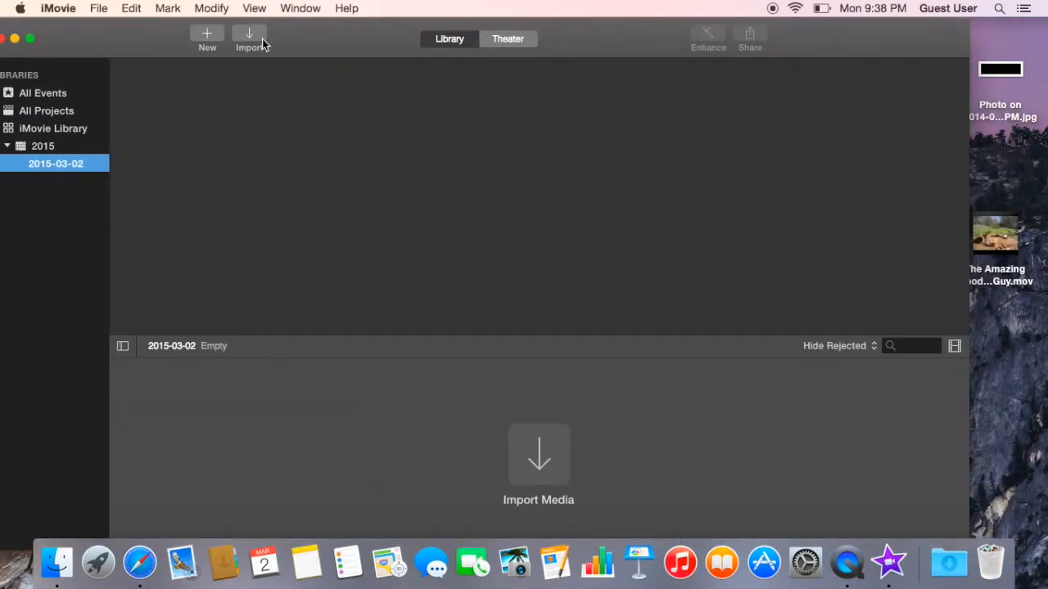
{"action": "left_click", "coordinate": [207, 35]}
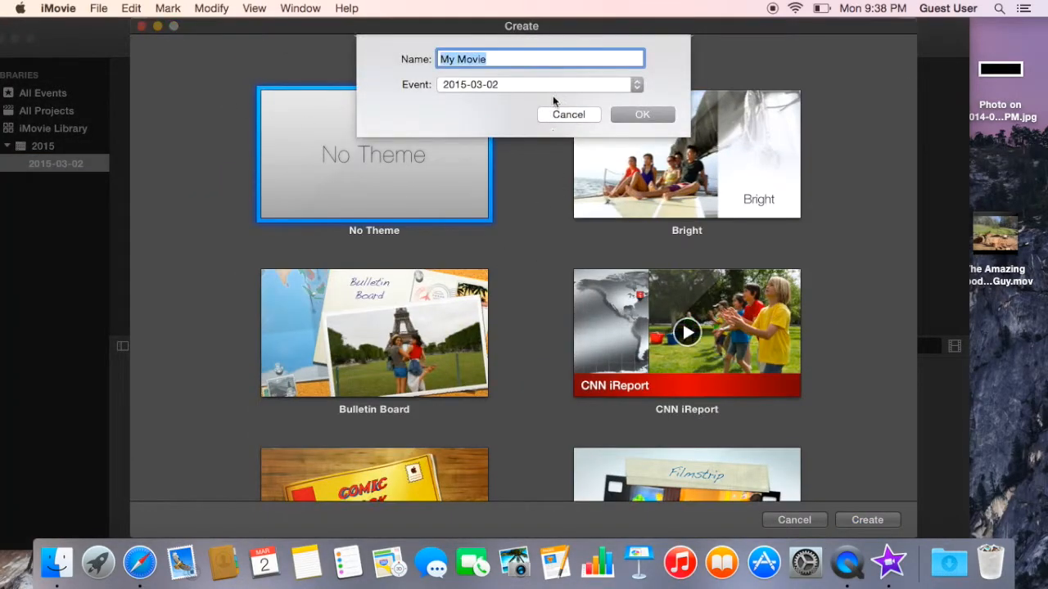
{"action": "mouse_move", "coordinate": [517, 59]}
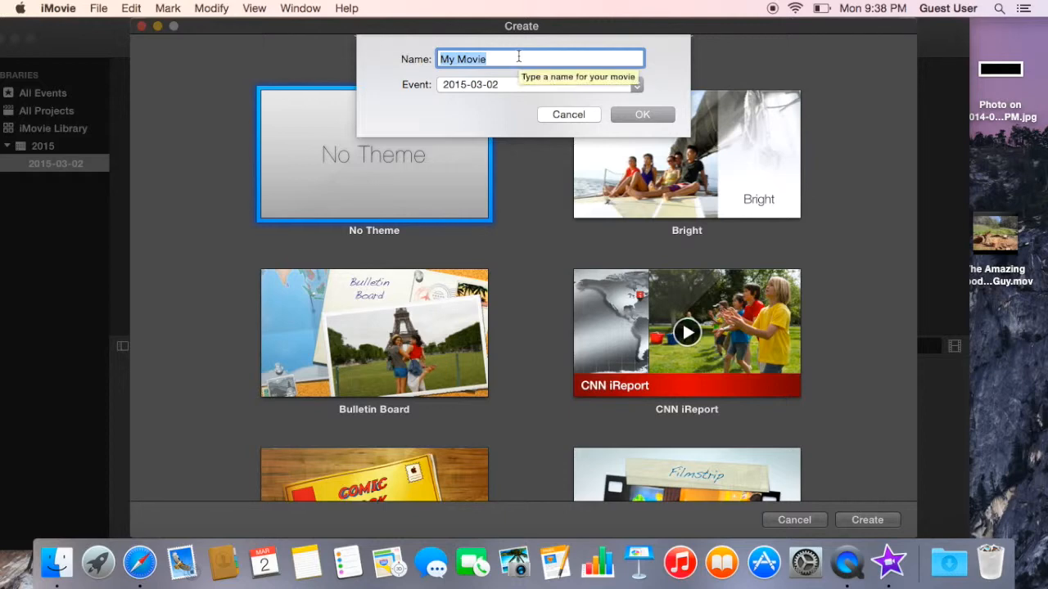
{"action": "type", "text": "Censori"}
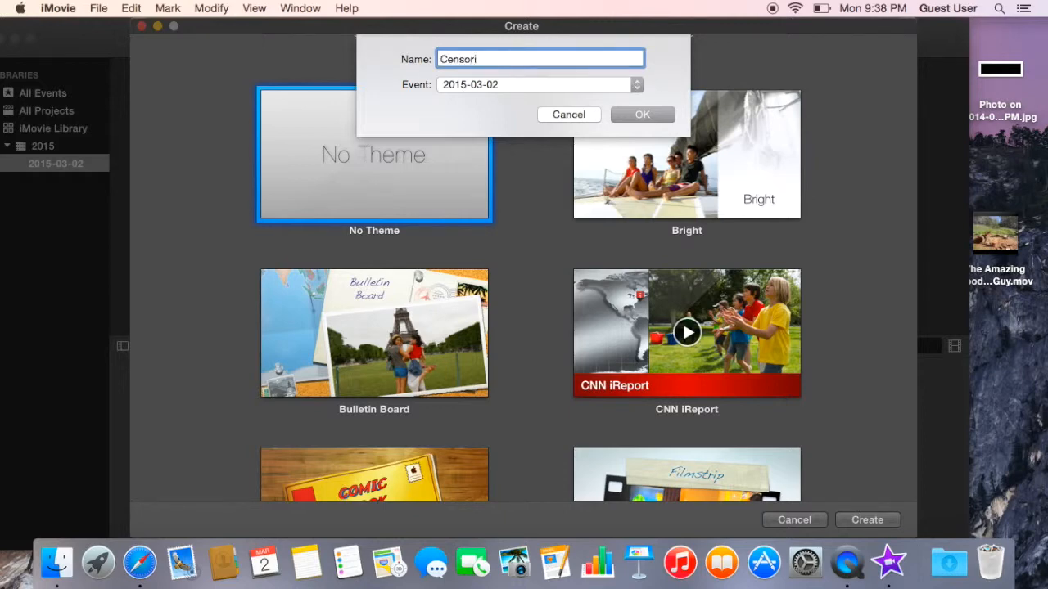
{"action": "left_click", "coordinate": [642, 115]}
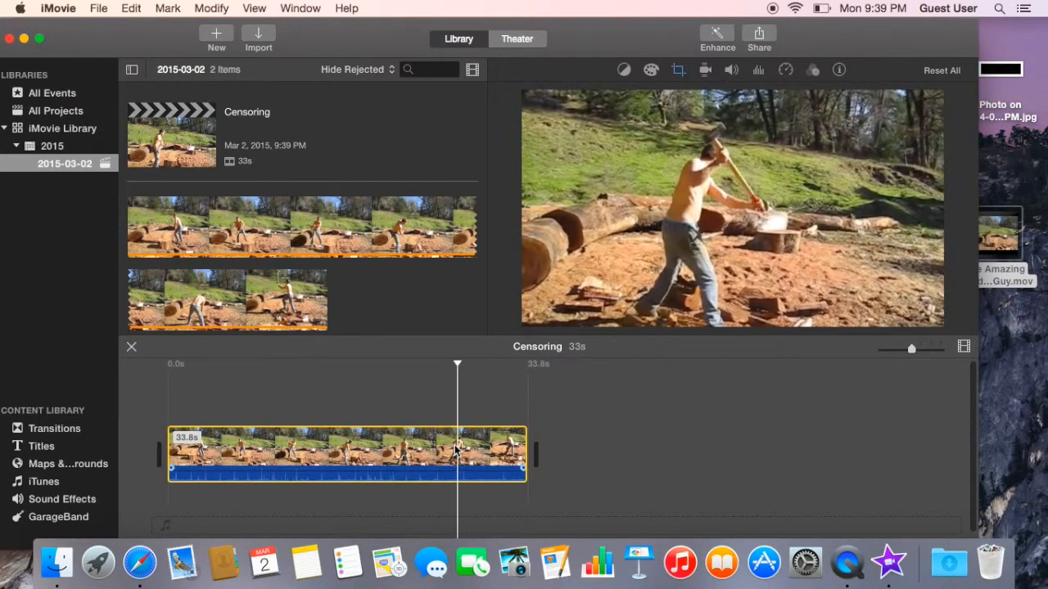
{"action": "mouse_move", "coordinate": [825, 110]}
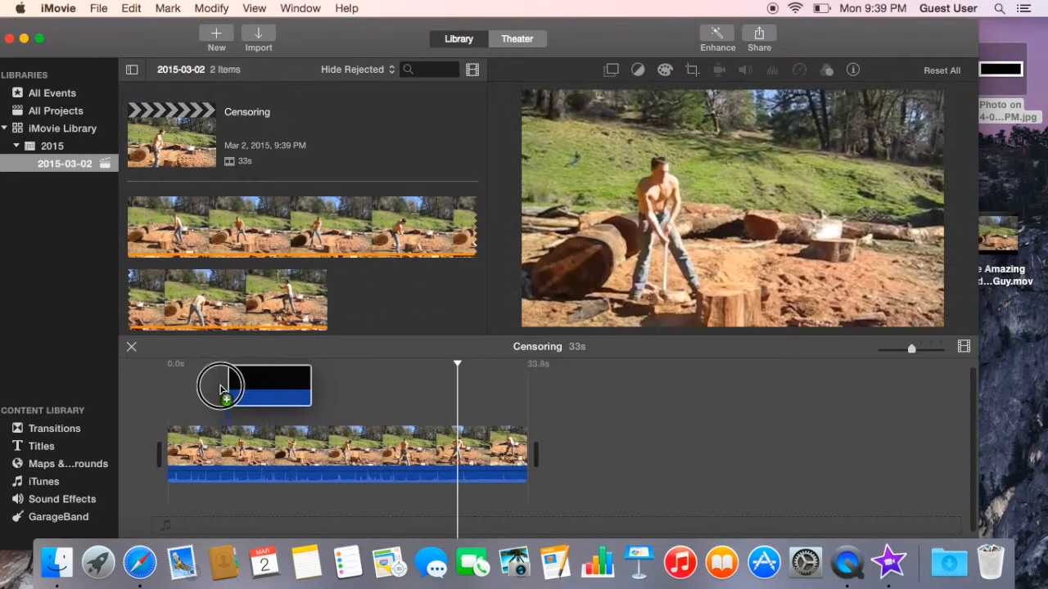
- Place the black photo above the video's start and lengthen the overlay clip
{"action": "left_click_drag", "start_coordinate": [221, 384], "coordinate": [210, 390]}
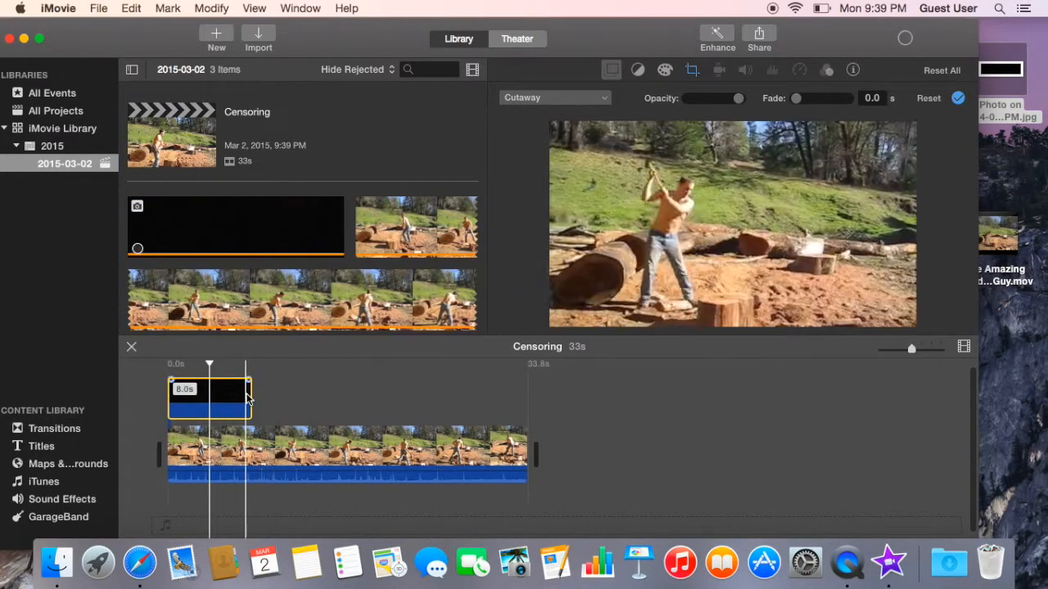
{"action": "left_click", "coordinate": [278, 455]}
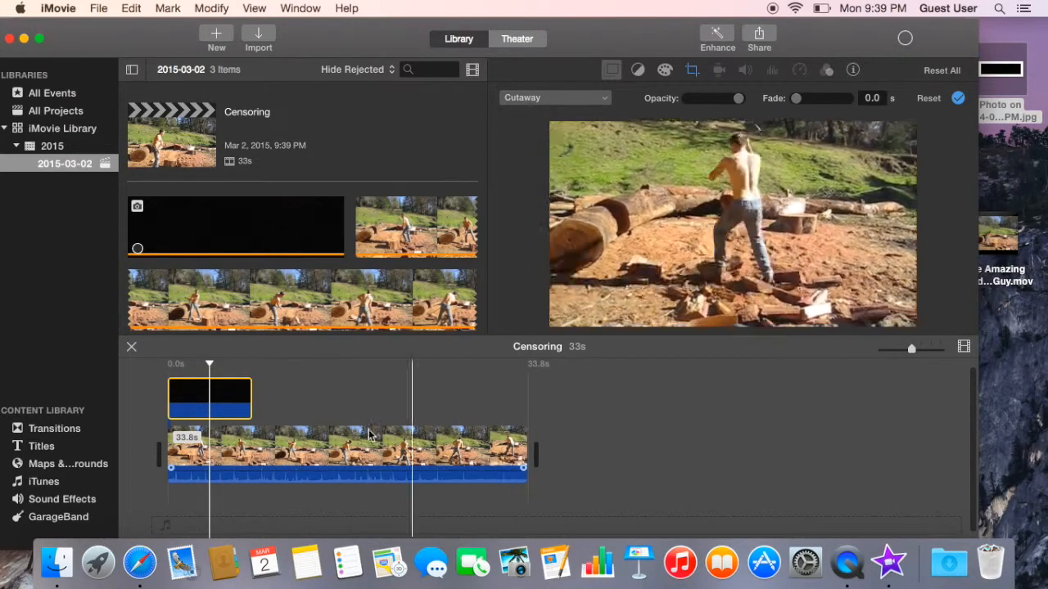
{"action": "left_click_drag", "start_coordinate": [409, 400], "coordinate": [249, 399]}
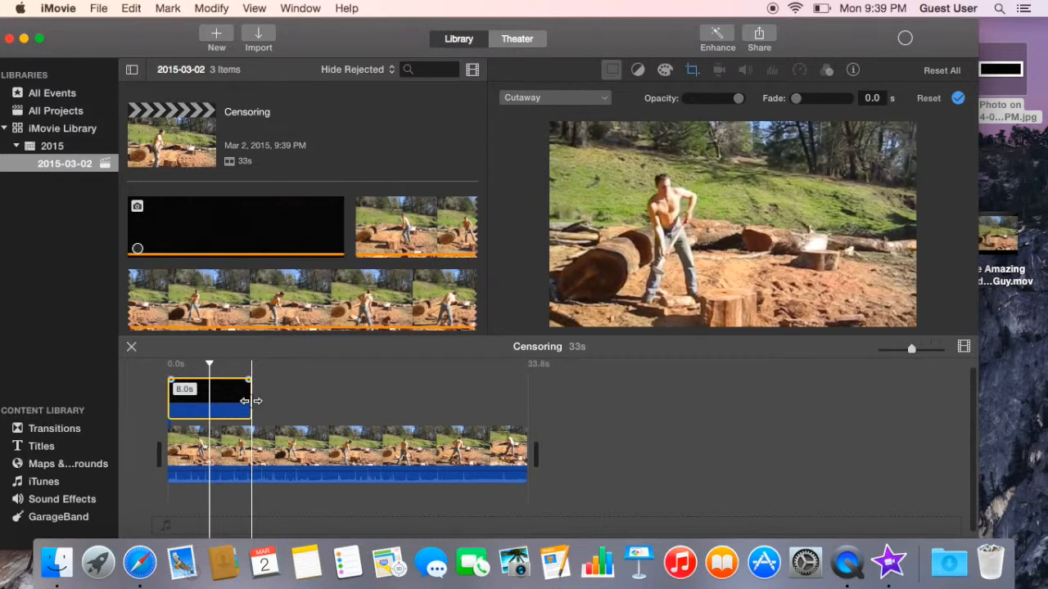
{"action": "left_click_drag", "start_coordinate": [249, 401], "coordinate": [331, 401]}
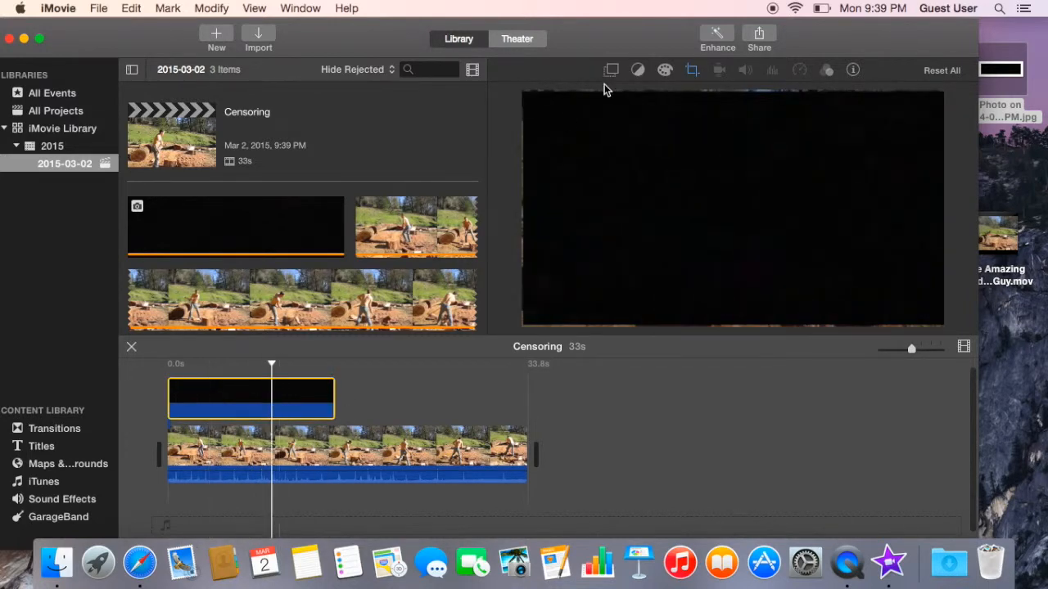
- Bring up the video overlay settings for the black clip
{"action": "left_click", "coordinate": [610, 69]}
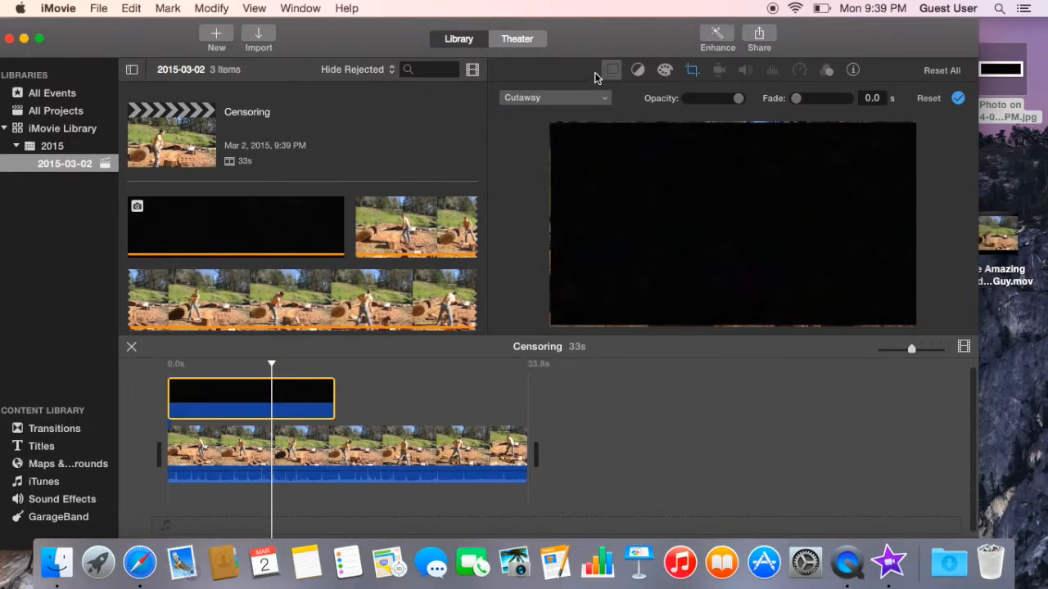
{"action": "left_click", "coordinate": [691, 68]}
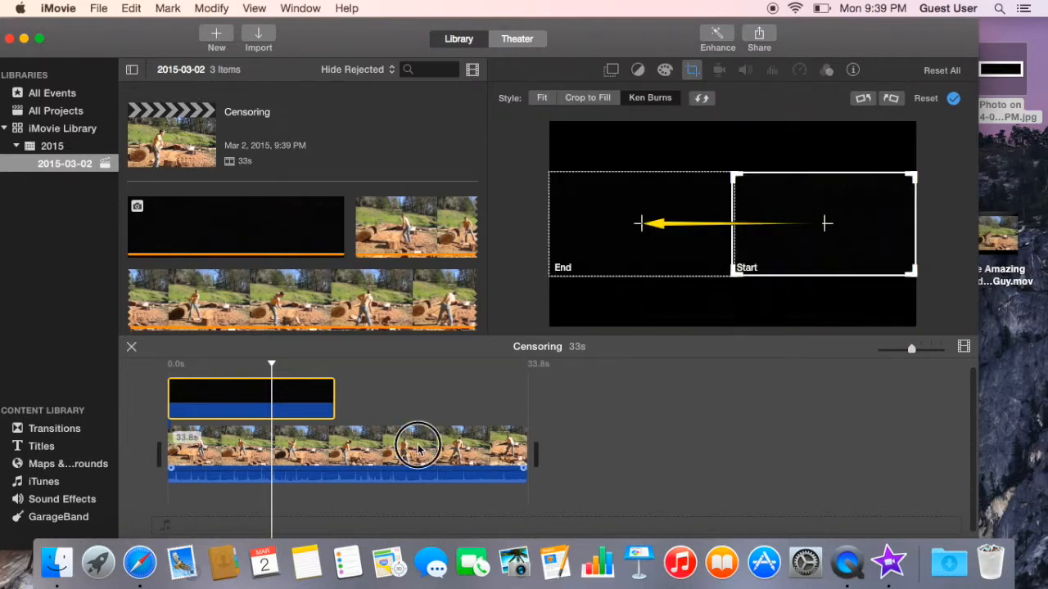
{"action": "left_click", "coordinate": [415, 455]}
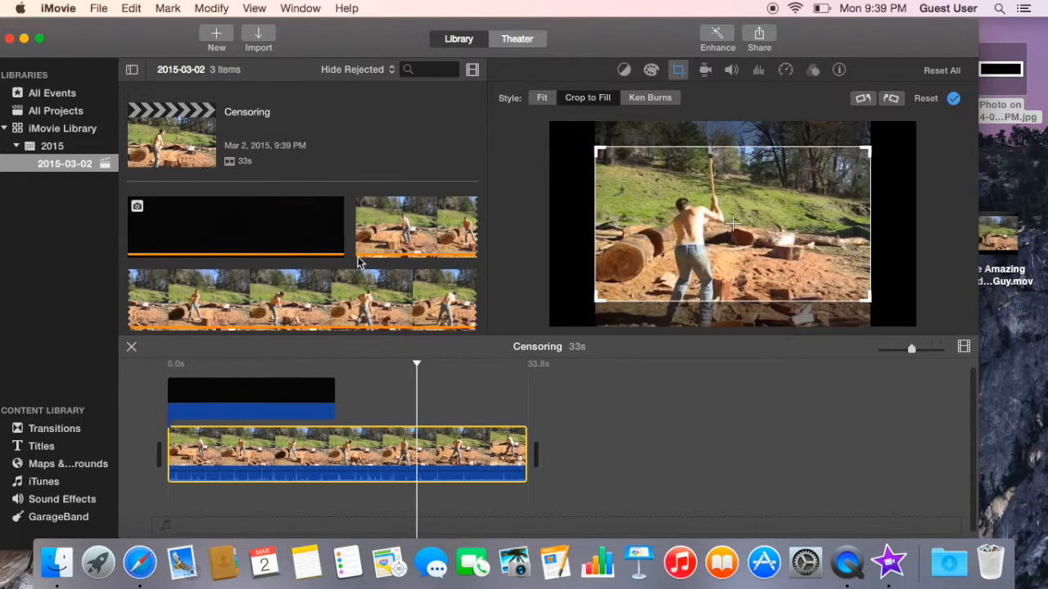
{"action": "left_click", "coordinate": [649, 99]}
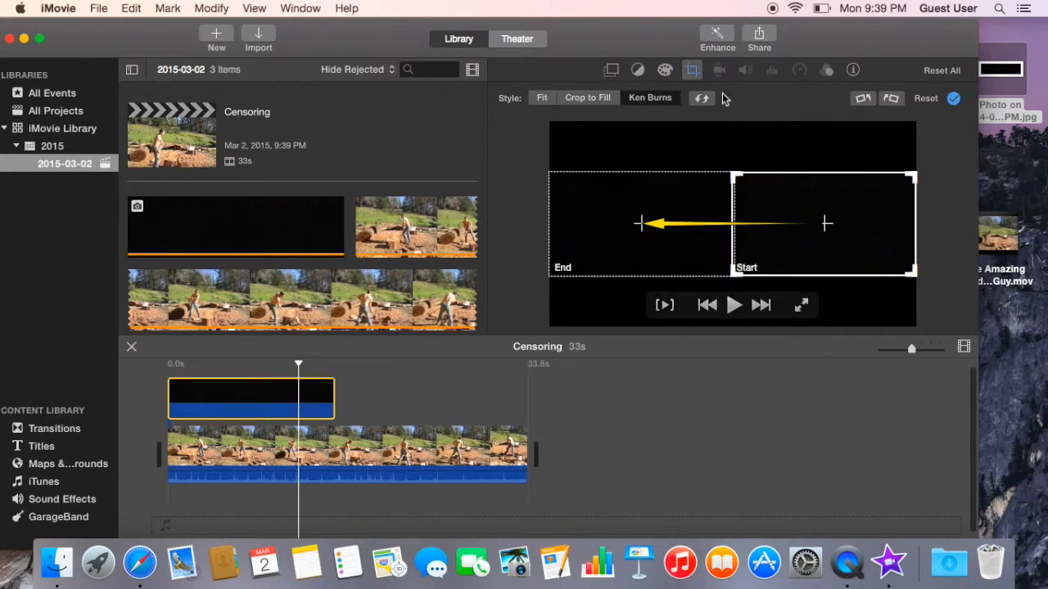
{"action": "left_click", "coordinate": [612, 68]}
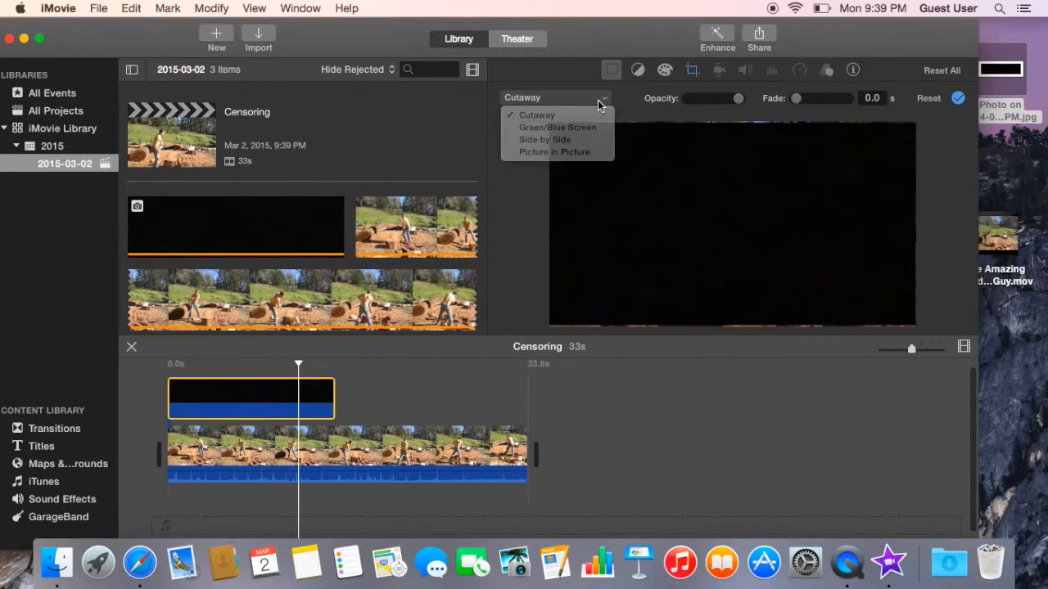
{"action": "mouse_move", "coordinate": [556, 127]}
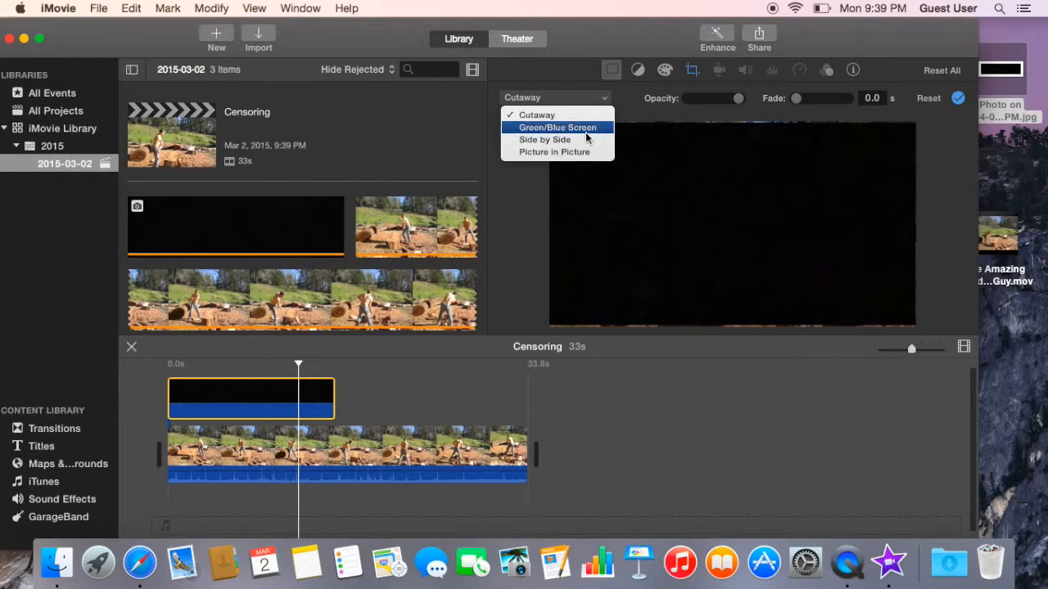
- Shrink the black picture-in-picture box to face size and move it over the man's face
{"action": "left_click", "coordinate": [553, 151]}
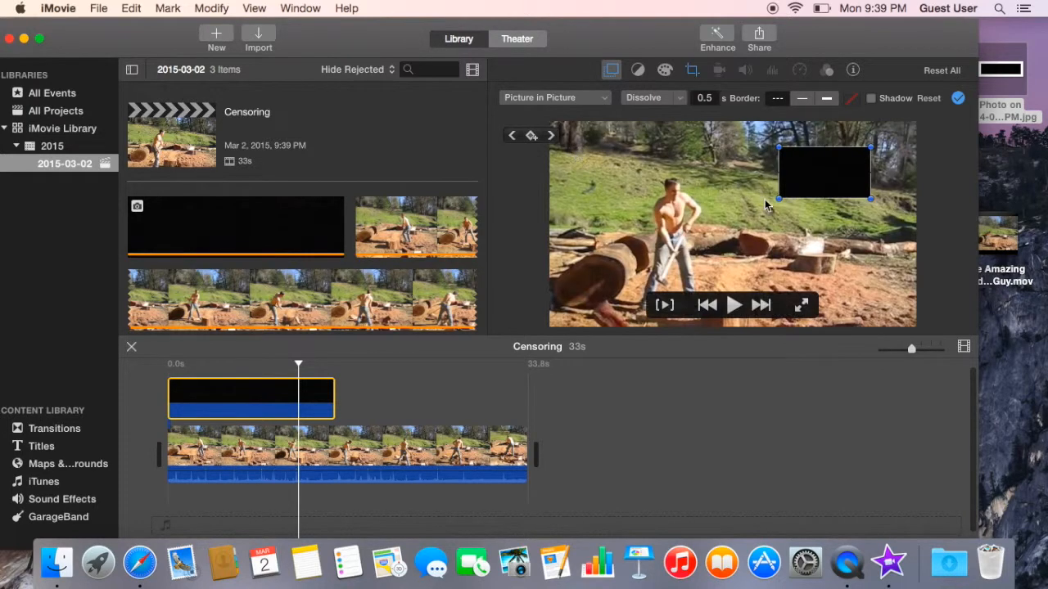
{"action": "left_click_drag", "start_coordinate": [823, 172], "coordinate": [738, 197]}
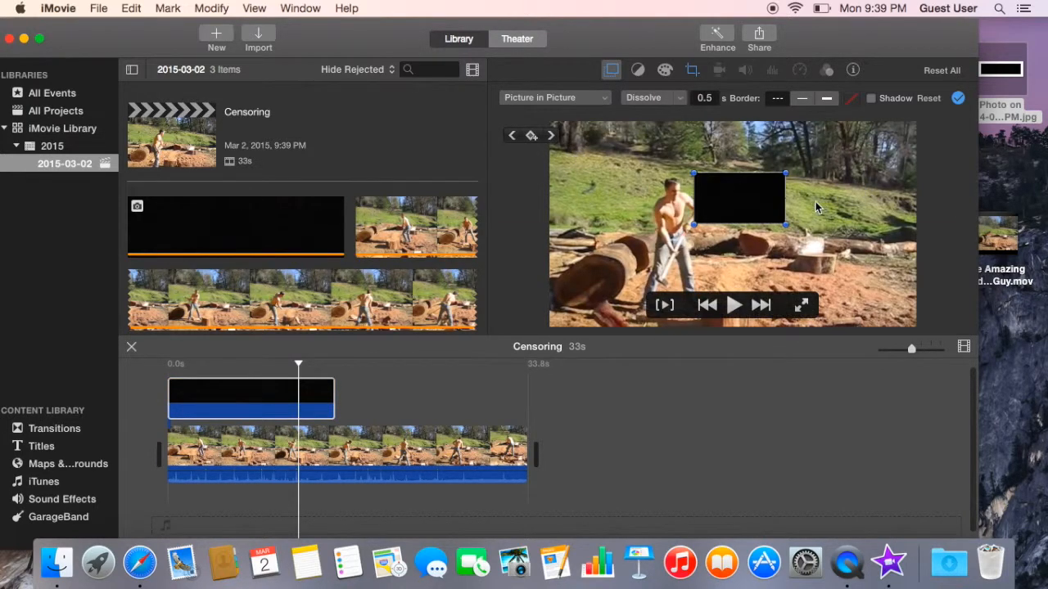
{"action": "left_click_drag", "start_coordinate": [738, 196], "coordinate": [733, 200]}
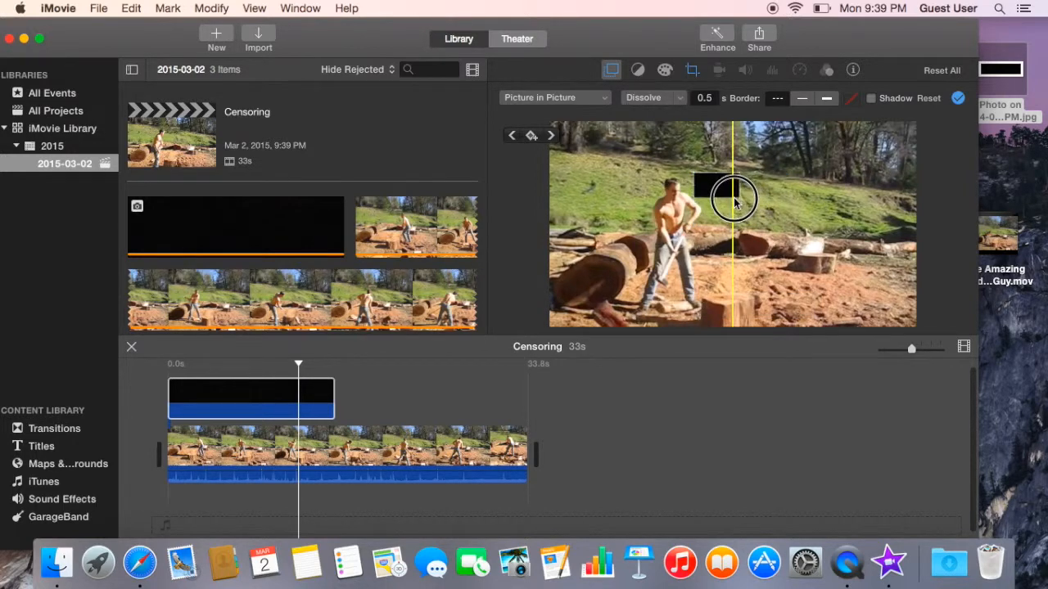
{"action": "left_click_drag", "start_coordinate": [733, 200], "coordinate": [671, 190]}
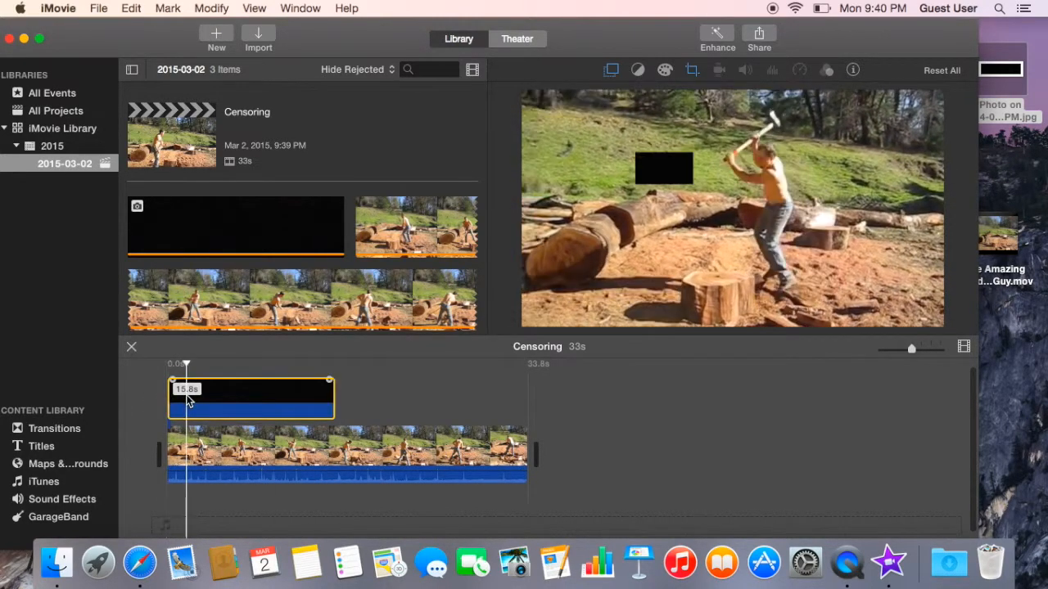
- Trim the black overlay clip to a brief moment at the start with 0.0 dissolve
{"action": "right_click", "coordinate": [189, 398]}
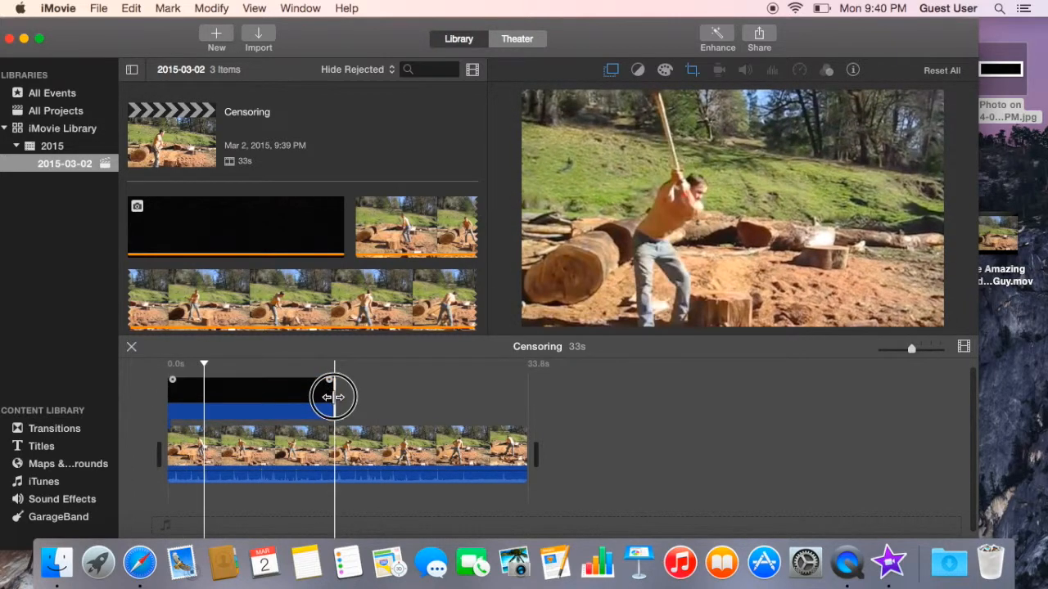
{"action": "left_click_drag", "start_coordinate": [331, 398], "coordinate": [177, 398]}
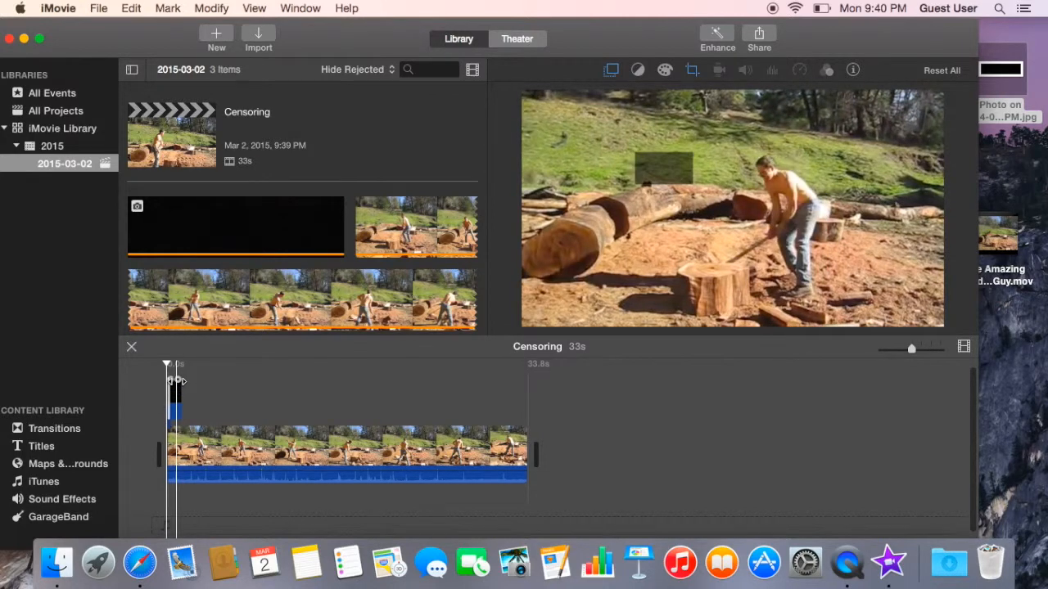
{"action": "left_click", "coordinate": [690, 69]}
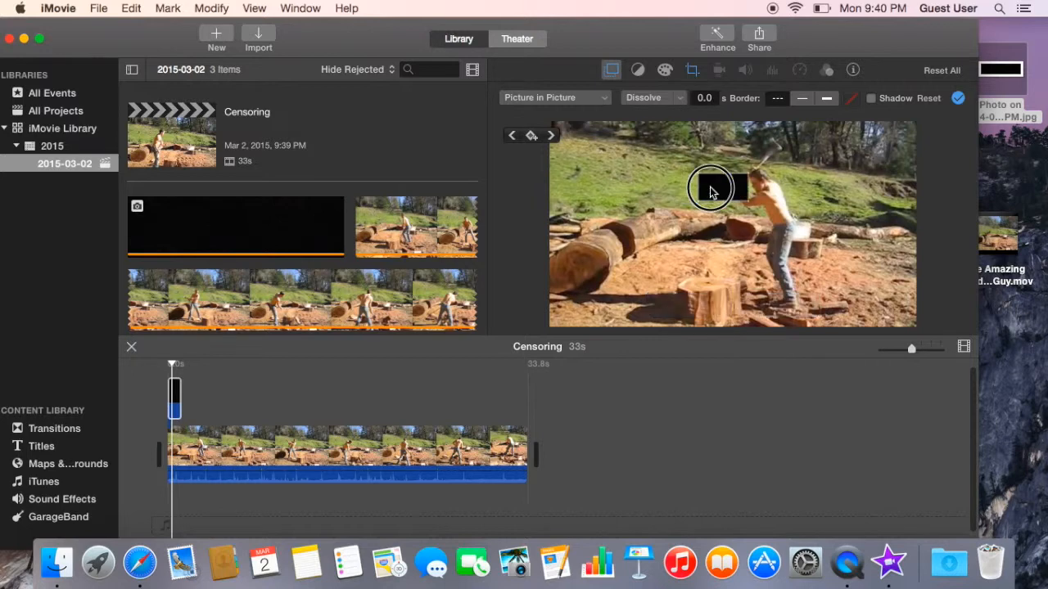
- Move the black box onto the man's face and play back to confirm it is hidden
{"action": "left_click_drag", "start_coordinate": [712, 188], "coordinate": [745, 189]}
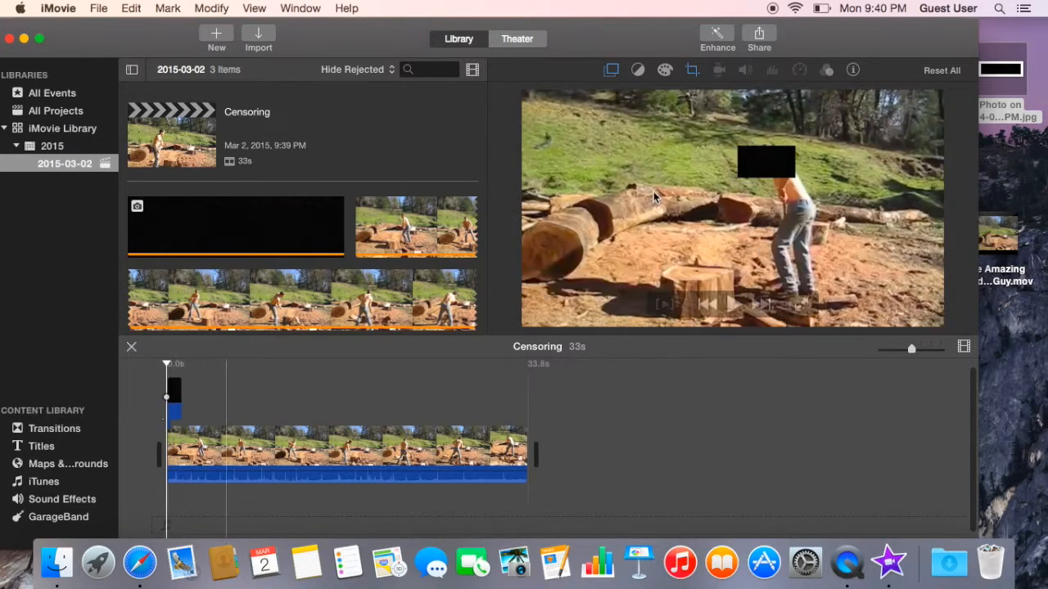
{"action": "left_click", "coordinate": [731, 303]}
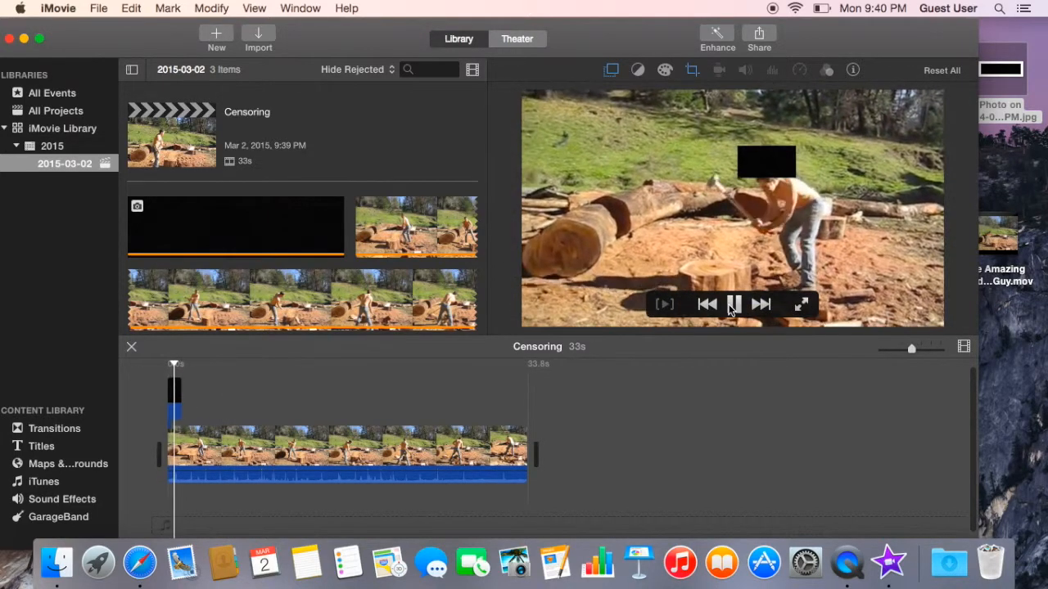
{"action": "left_click", "coordinate": [733, 303]}
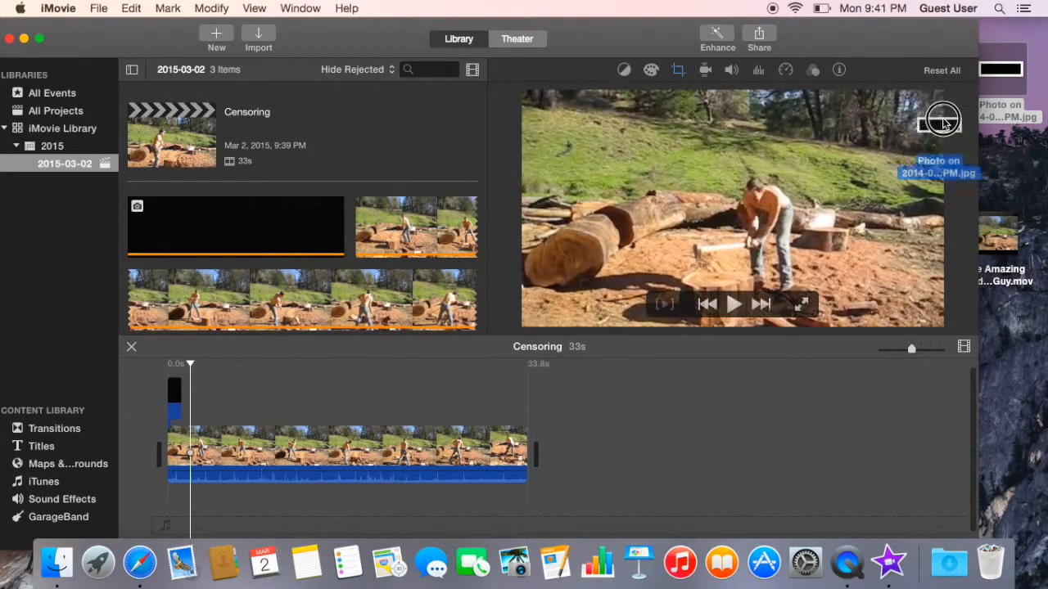
{"action": "left_click", "coordinate": [183, 376]}
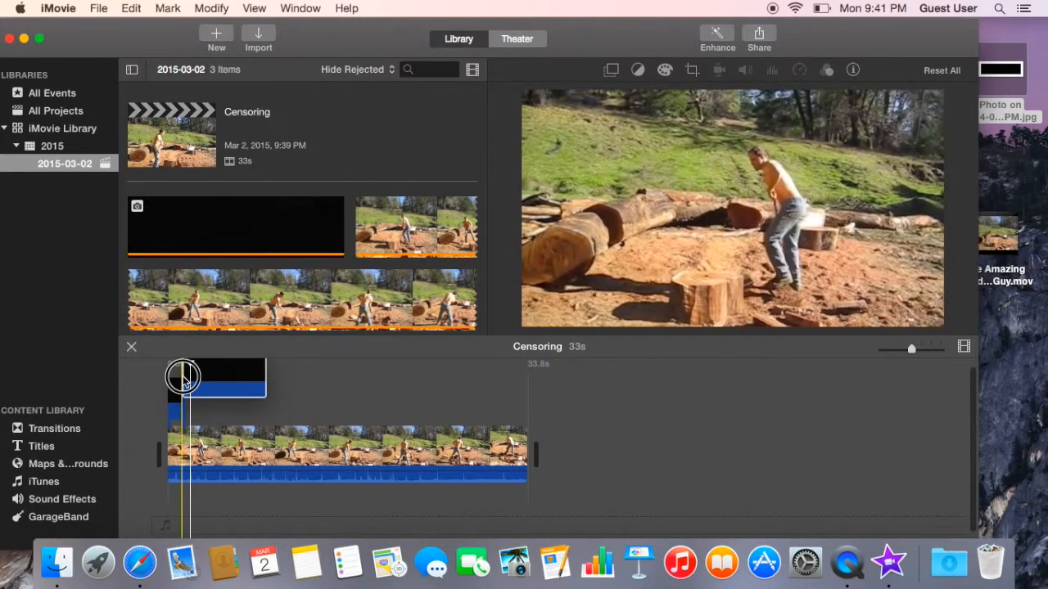
- Add a second short black clip after the first and make it picture-in-picture
{"action": "left_click_drag", "start_coordinate": [184, 378], "coordinate": [264, 397]}
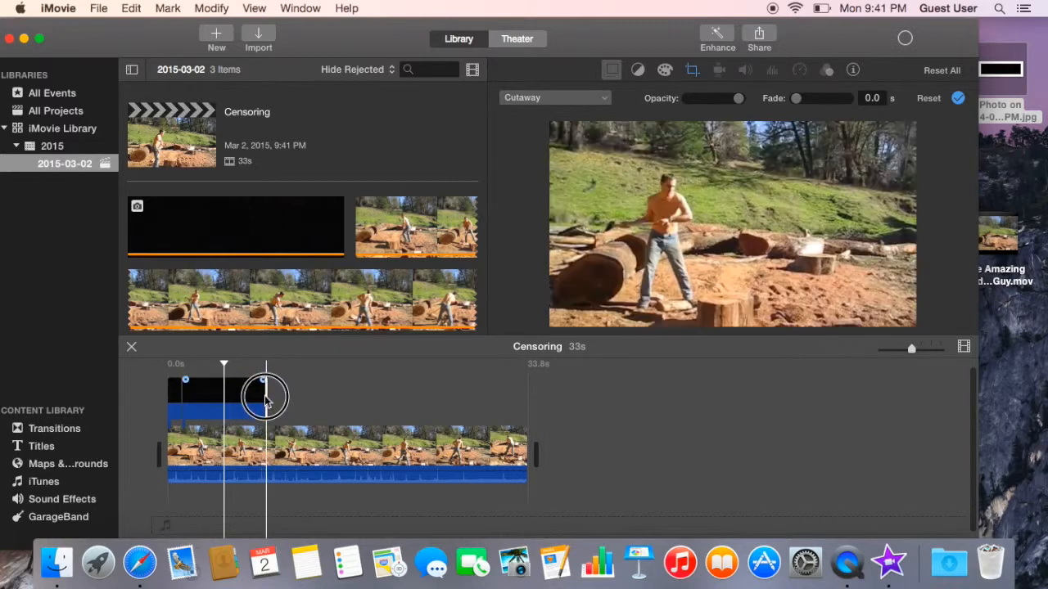
{"action": "left_click_drag", "start_coordinate": [262, 395], "coordinate": [193, 394]}
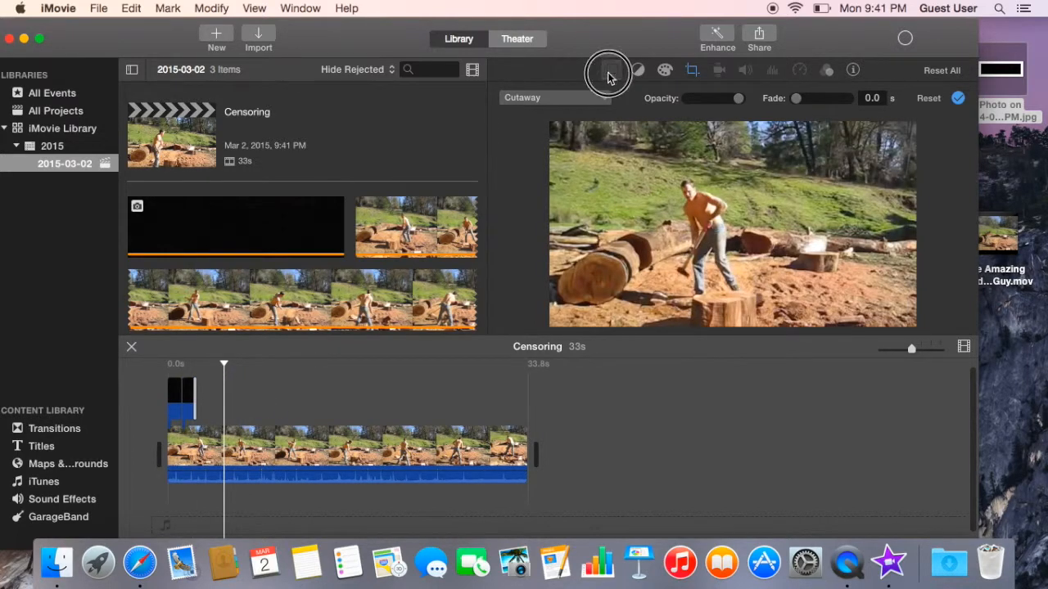
{"action": "left_click", "coordinate": [555, 98]}
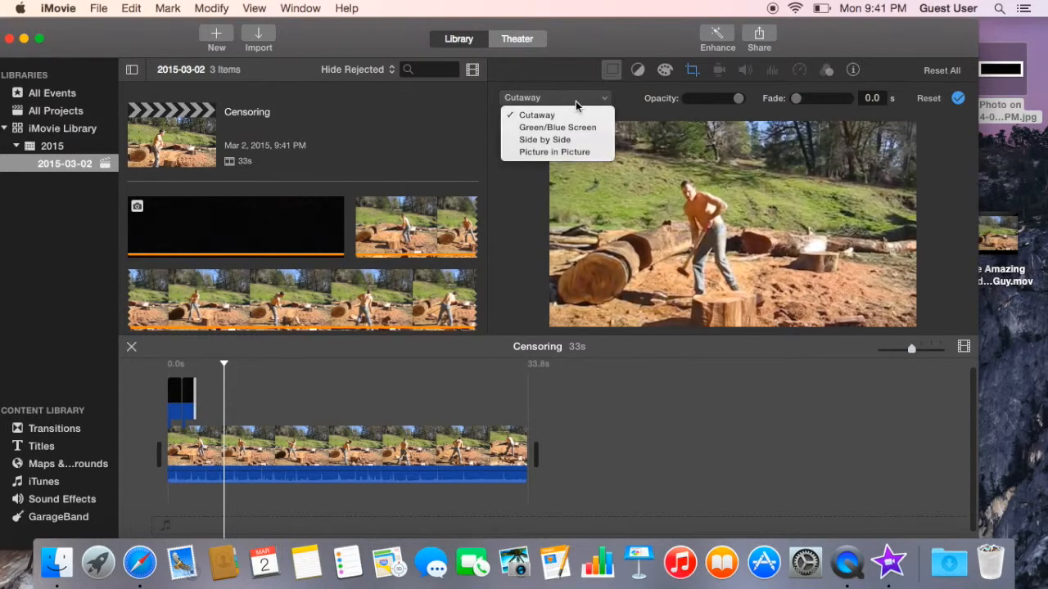
{"action": "mouse_move", "coordinate": [553, 150]}
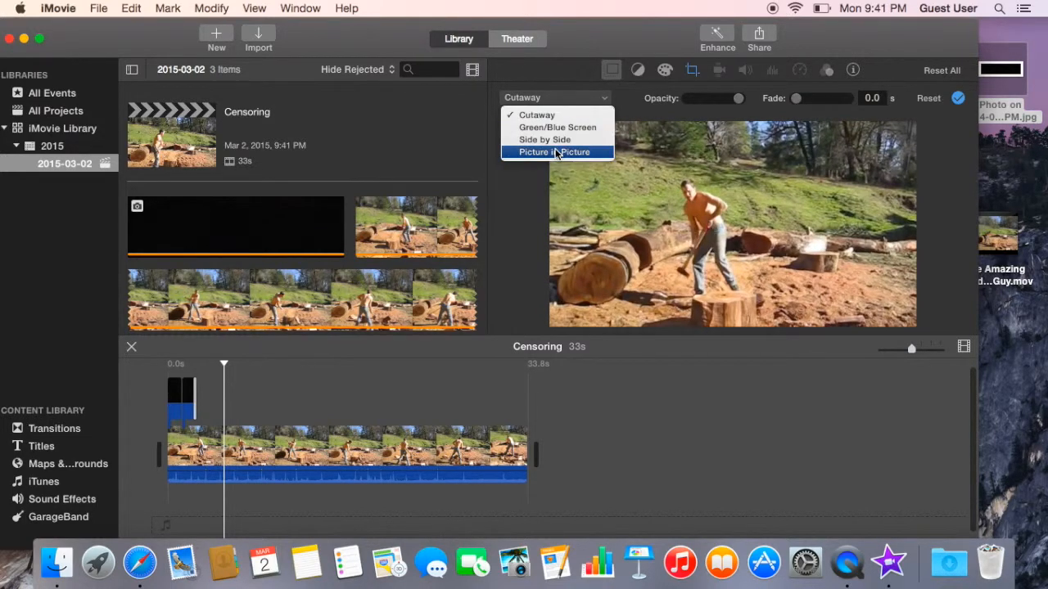
{"action": "left_click", "coordinate": [555, 151]}
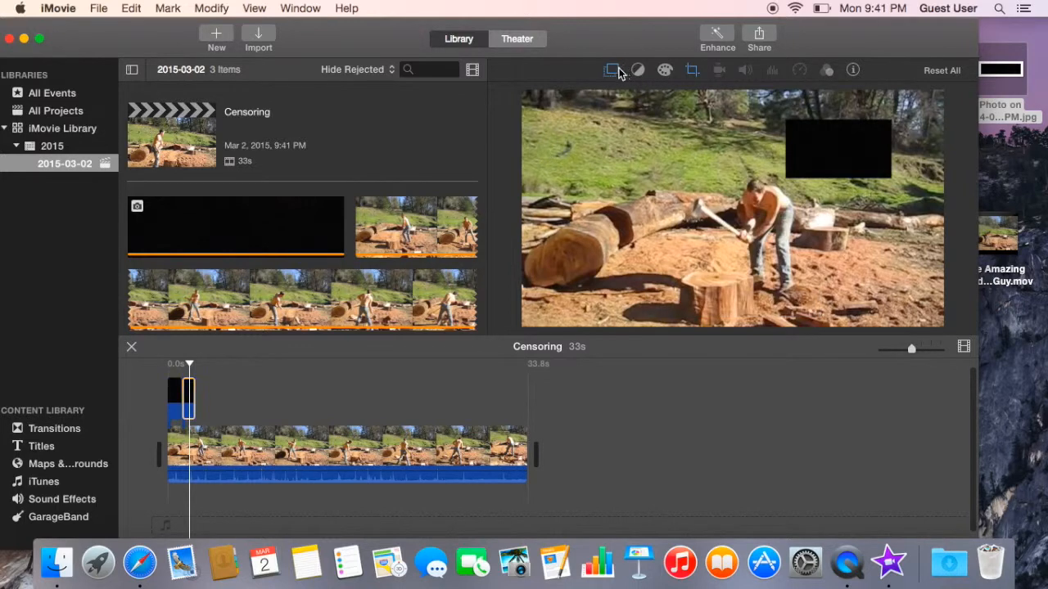
- Keep the overlay in picture-in-picture mode and fit the black box over the man's face
{"action": "left_click", "coordinate": [611, 69]}
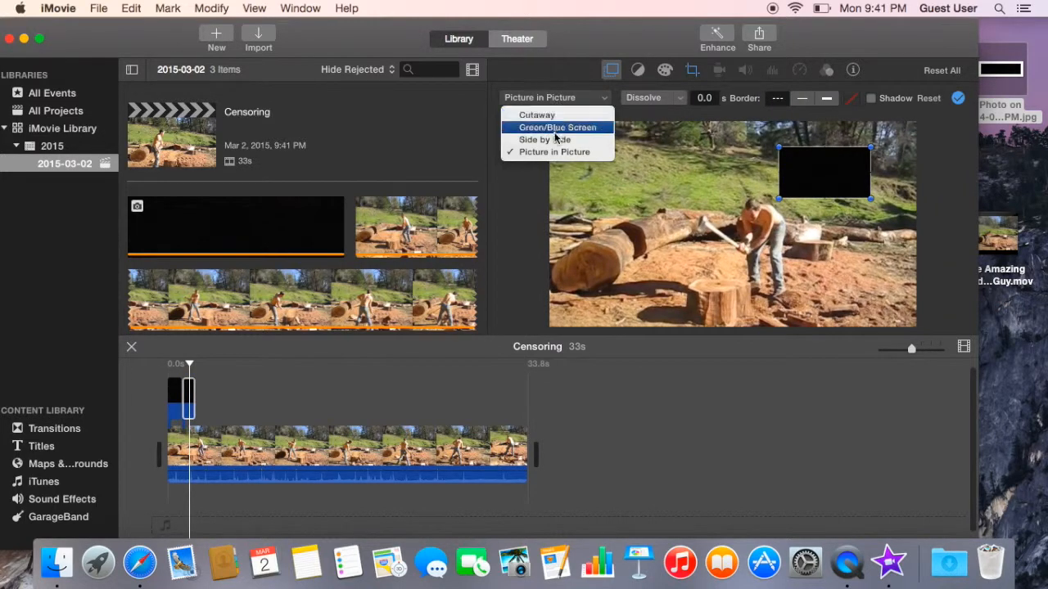
{"action": "left_click", "coordinate": [543, 139]}
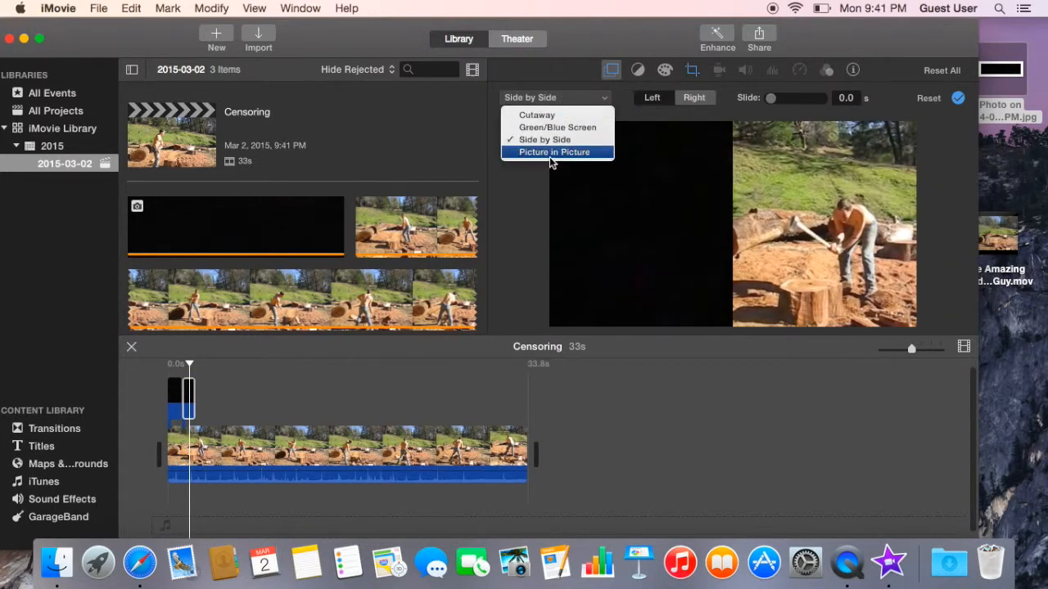
{"action": "left_click", "coordinate": [553, 152]}
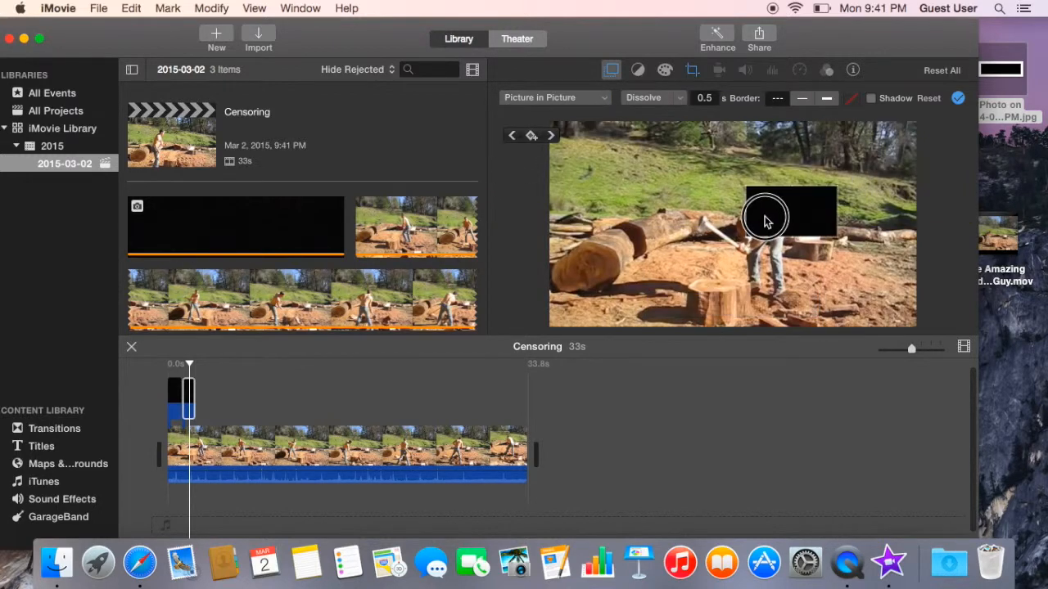
{"action": "left_click_drag", "start_coordinate": [789, 213], "coordinate": [811, 225]}
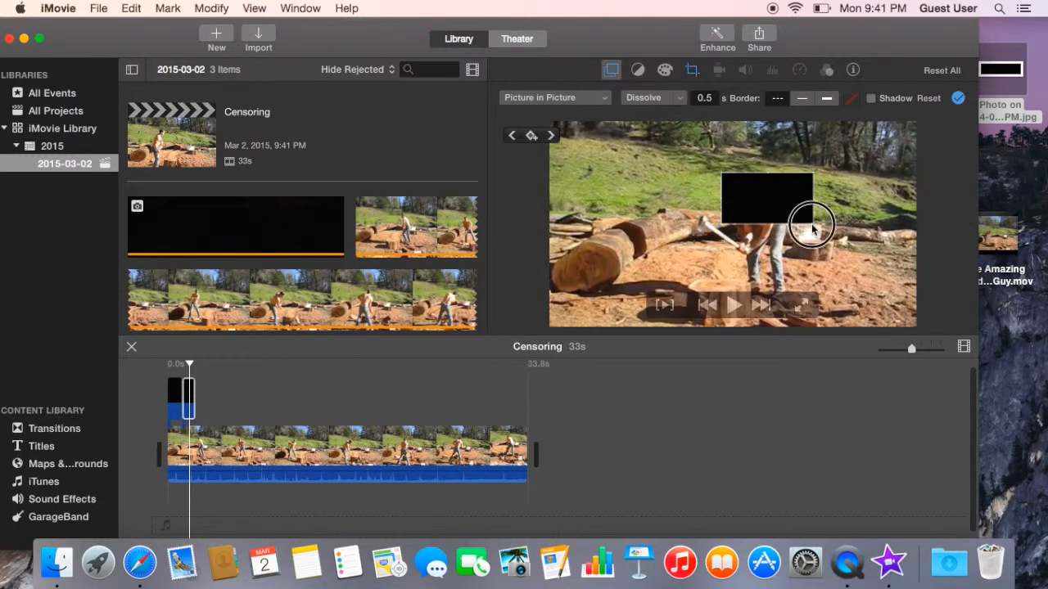
{"action": "left_click_drag", "start_coordinate": [810, 226], "coordinate": [753, 209]}
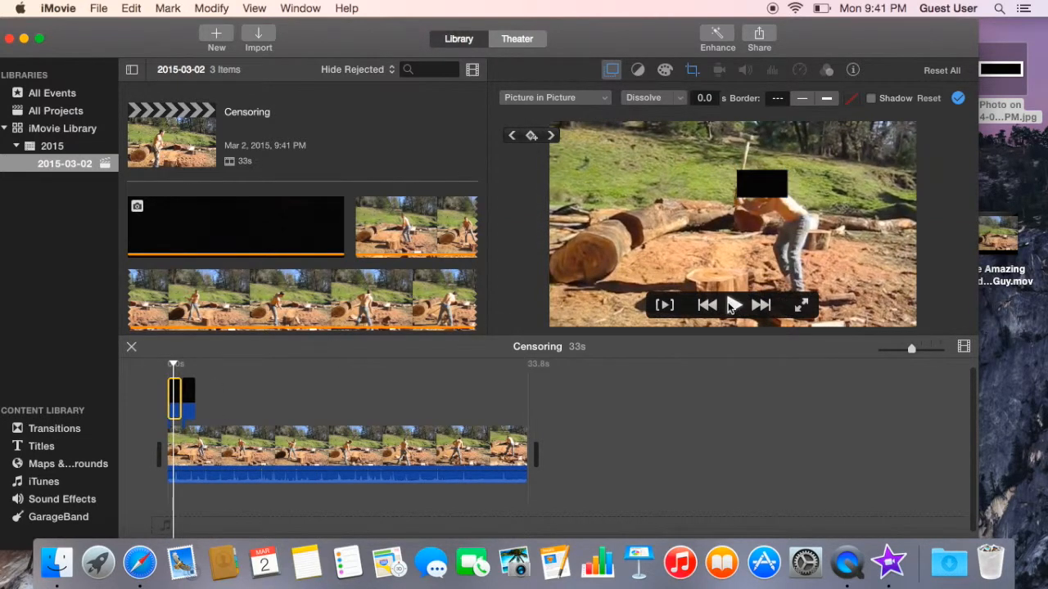
{"action": "left_click", "coordinate": [733, 304]}
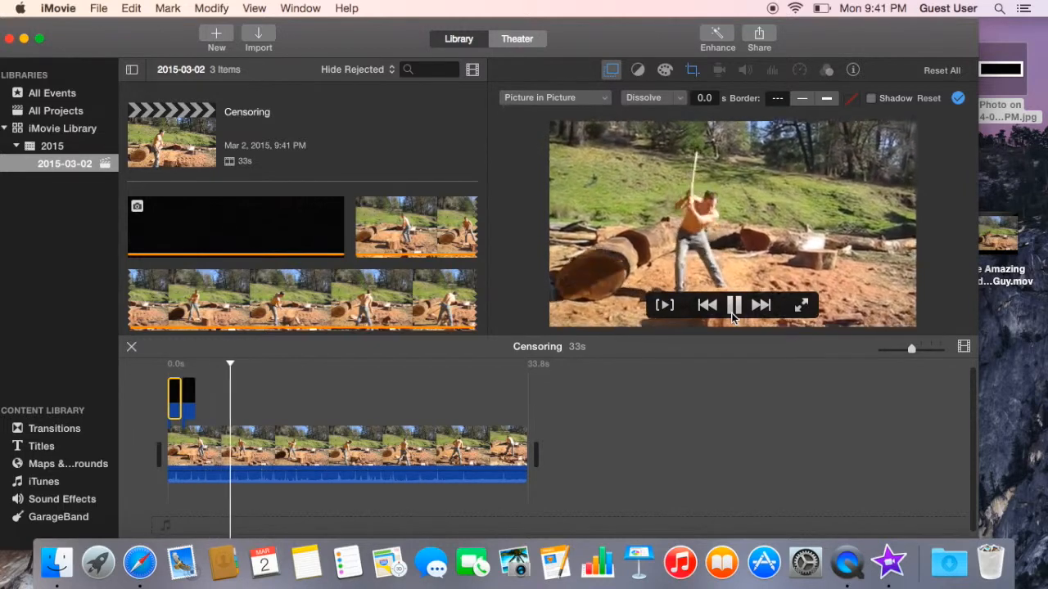
{"action": "left_click", "coordinate": [733, 304]}
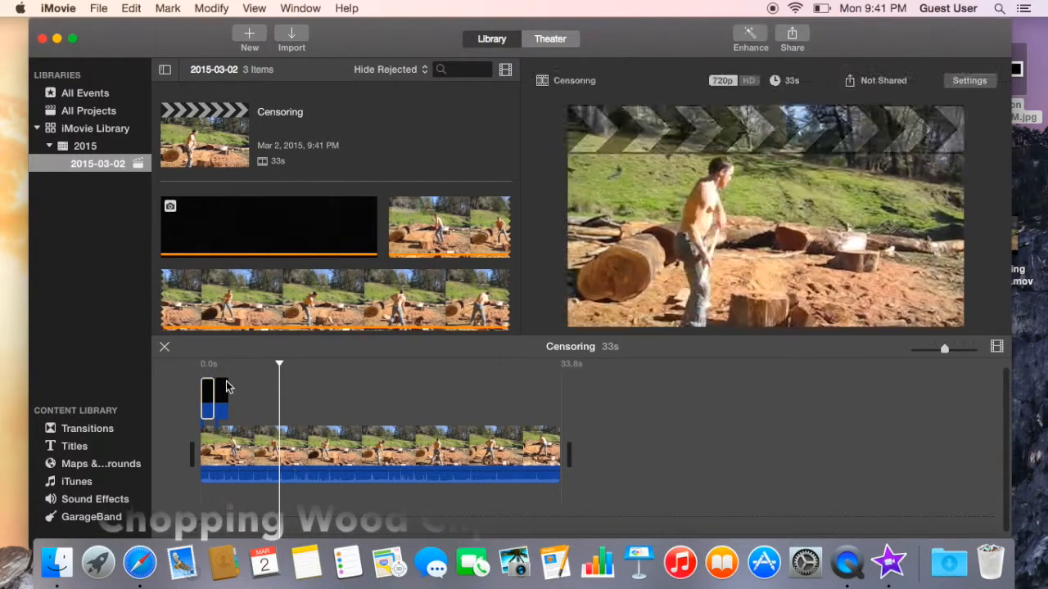
{"action": "left_click", "coordinate": [206, 398]}
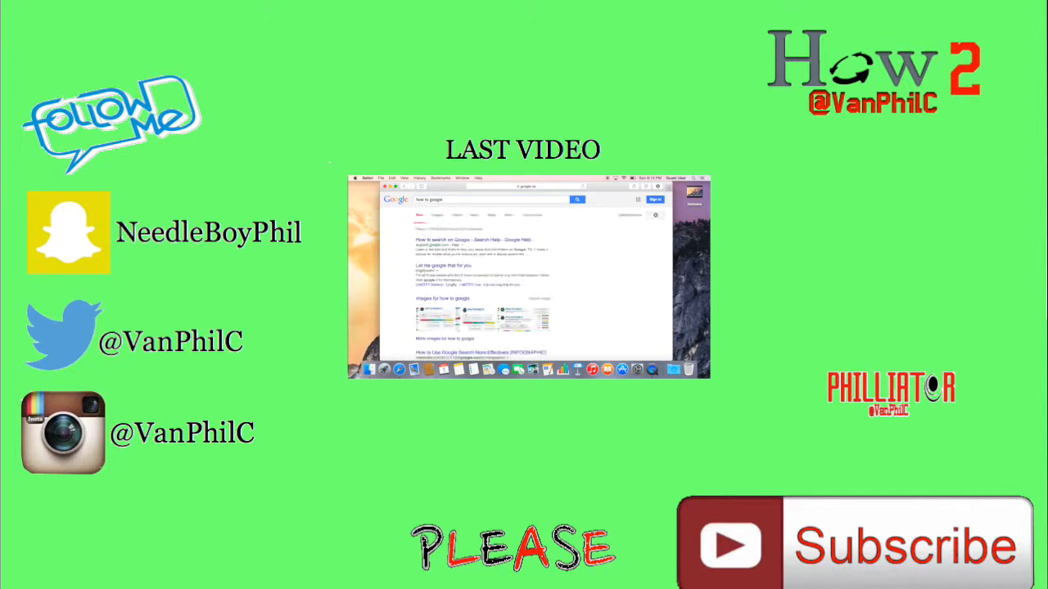
{"action": "scroll", "scroll_direction": "down", "scroll_amount": 3}
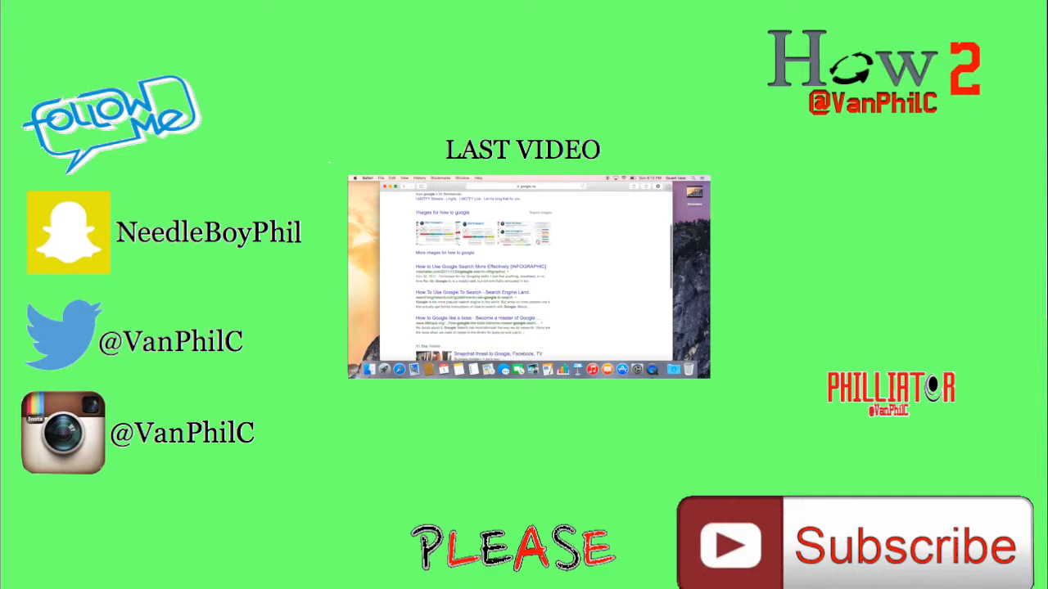
{"action": "scroll", "scroll_direction": "up", "scroll_amount": 3}
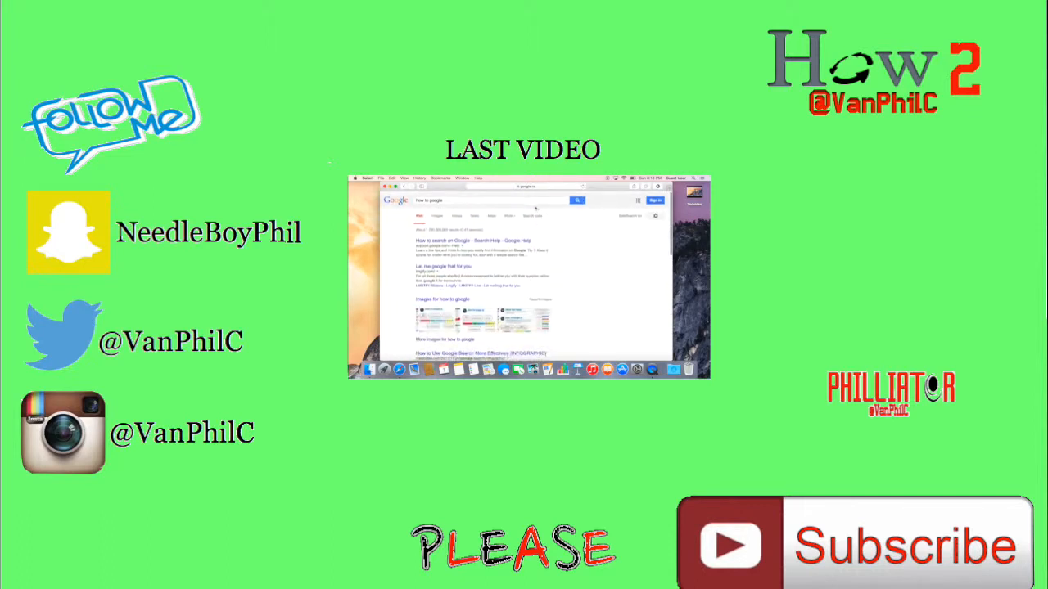